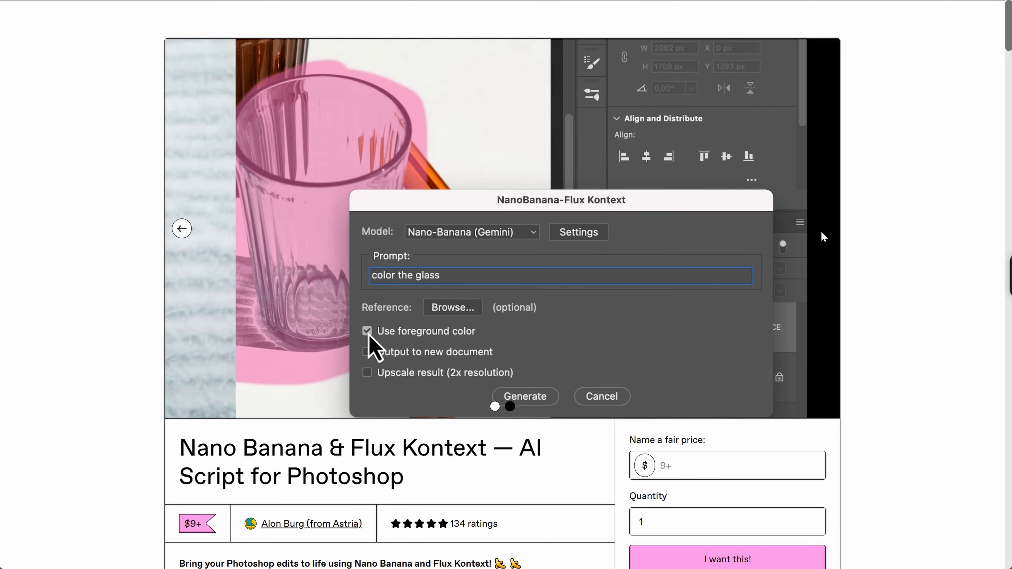
- Name a price of 9 for the Nano Banana script on Gumroad and choose 'I want this!'
scroll("down", 3)
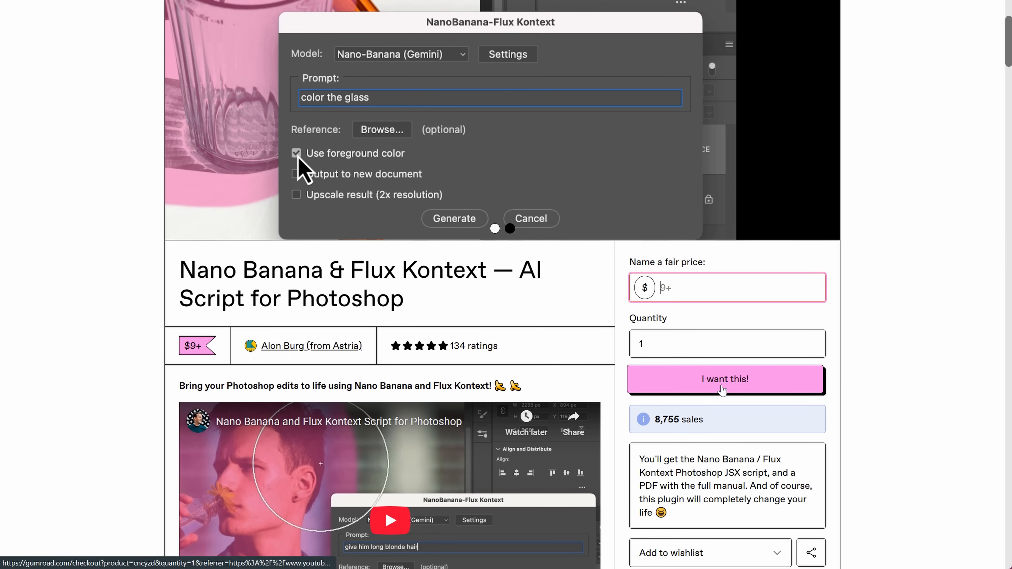
left_click(724, 380)
type("9")
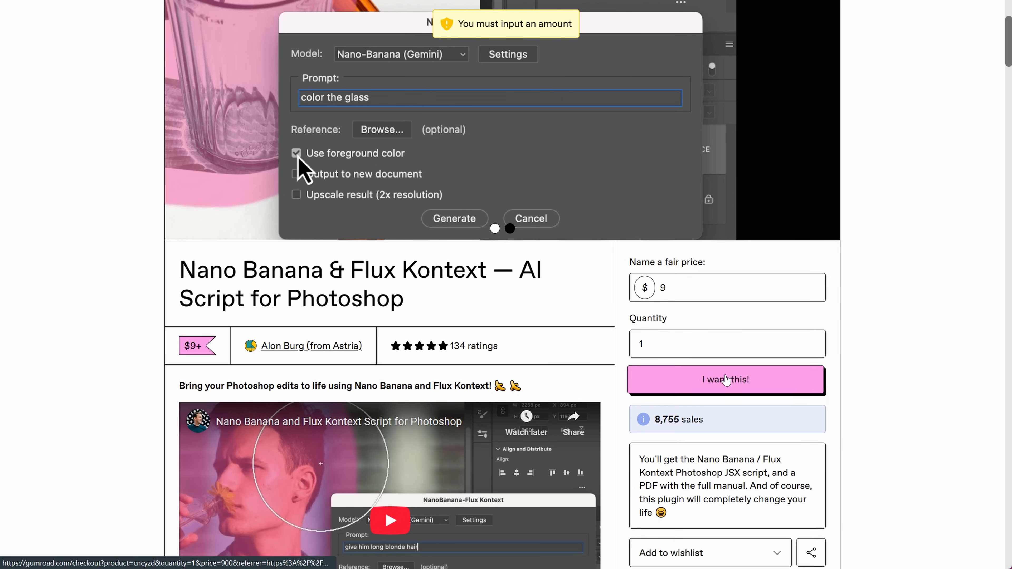
left_click(725, 380)
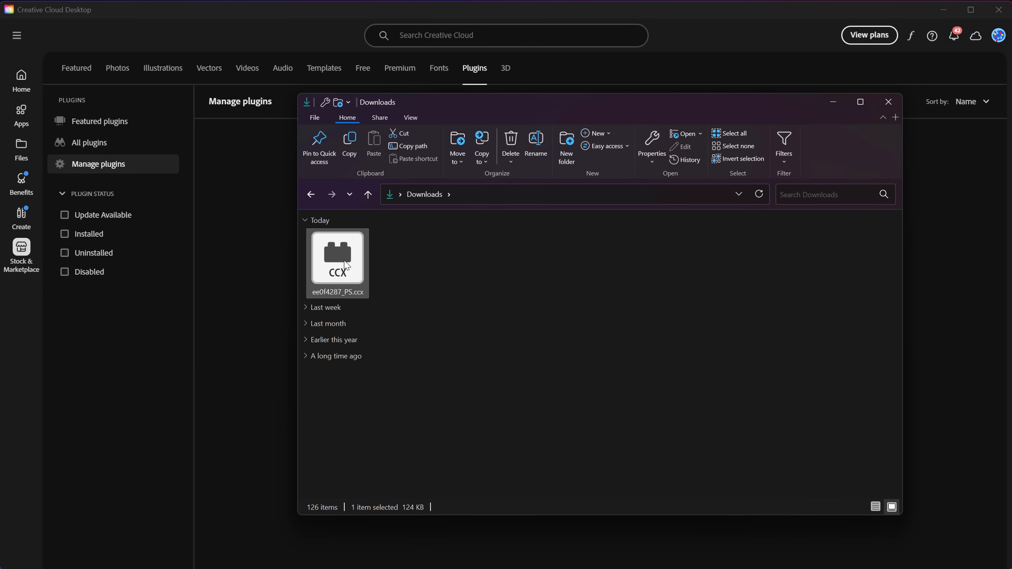
- Install the downloaded .ccx plugin, then let its panel open the Astria website with permission allowed
left_click(888, 102)
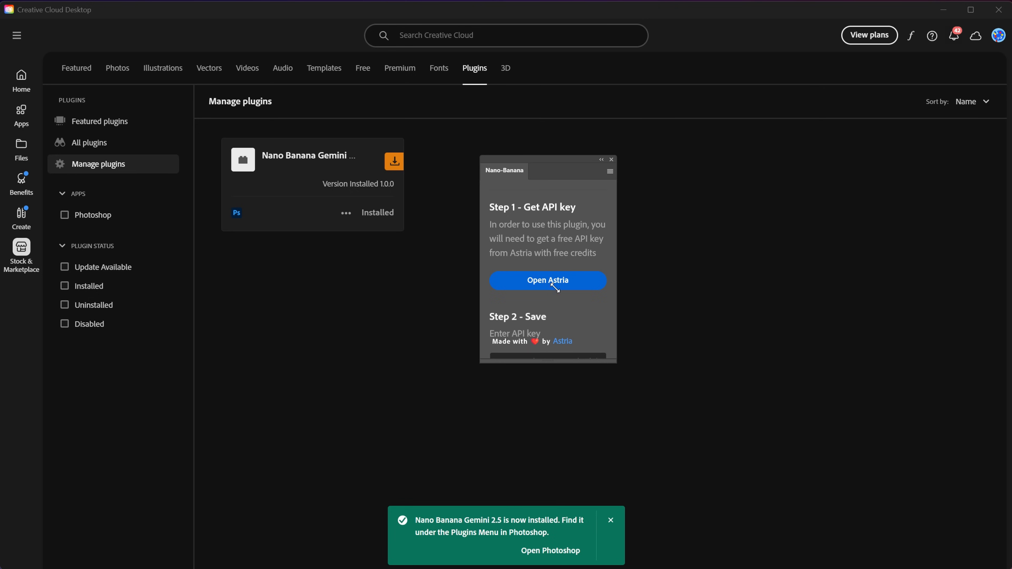
left_click(548, 281)
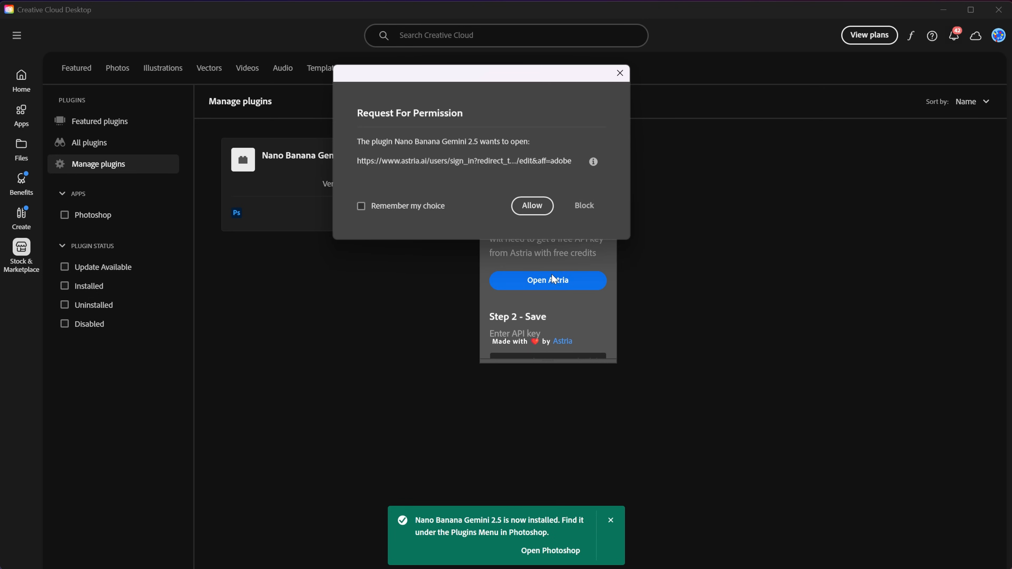
left_click(532, 205)
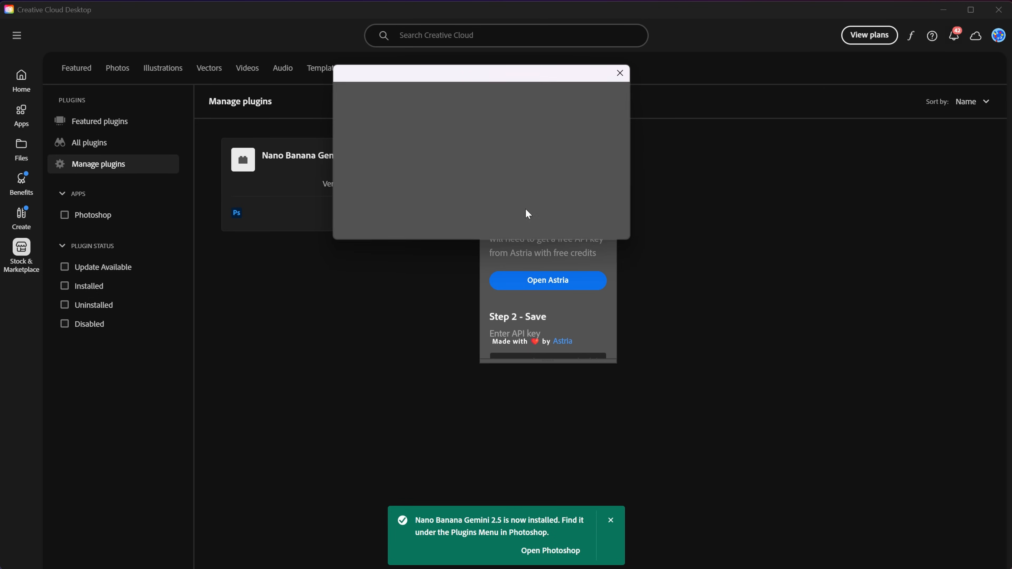
left_click(548, 280)
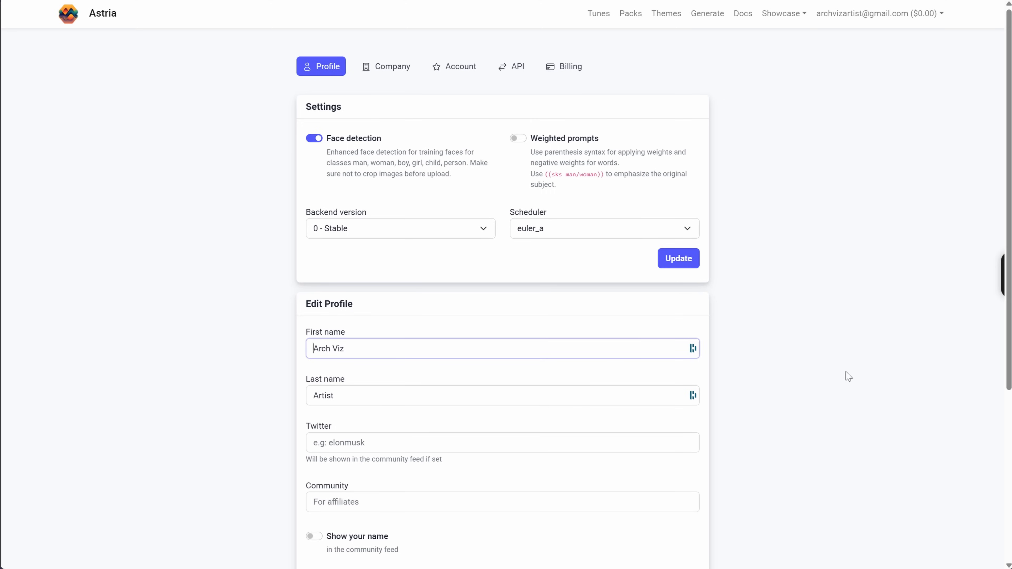
- Generate a new access token under the API section of the Astria account settings
left_click(518, 66)
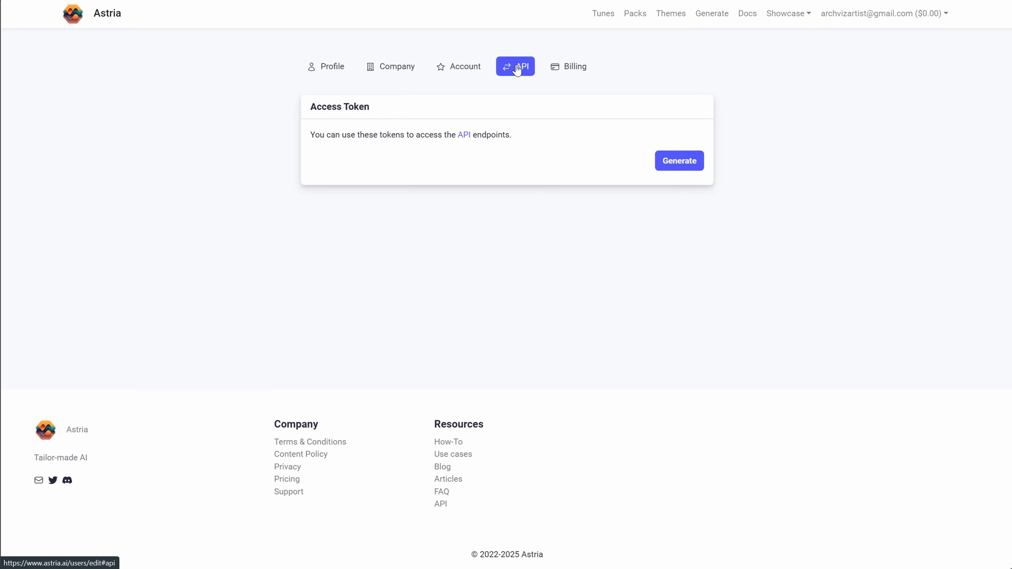
left_click(679, 161)
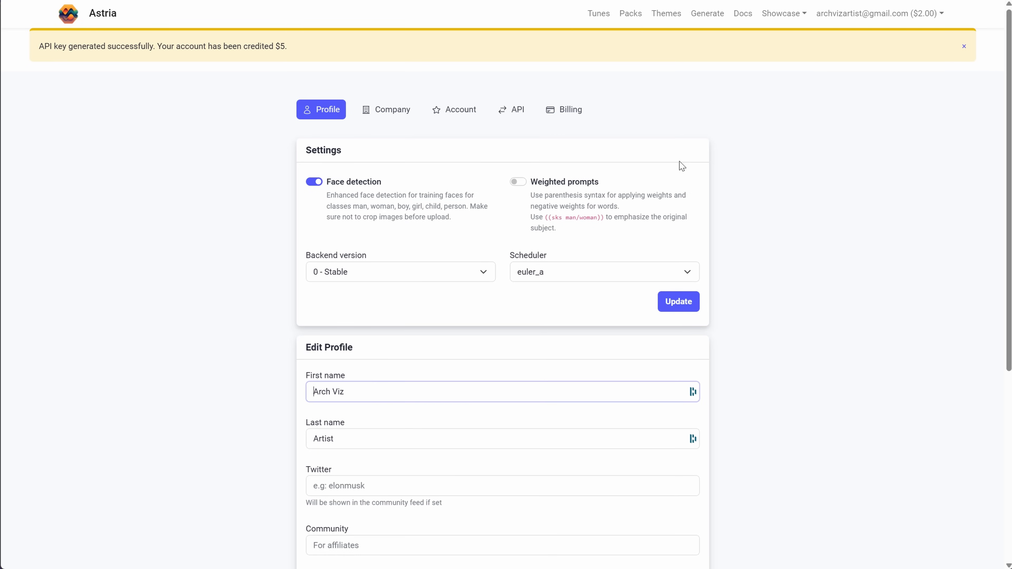
mouse_move(657, 143)
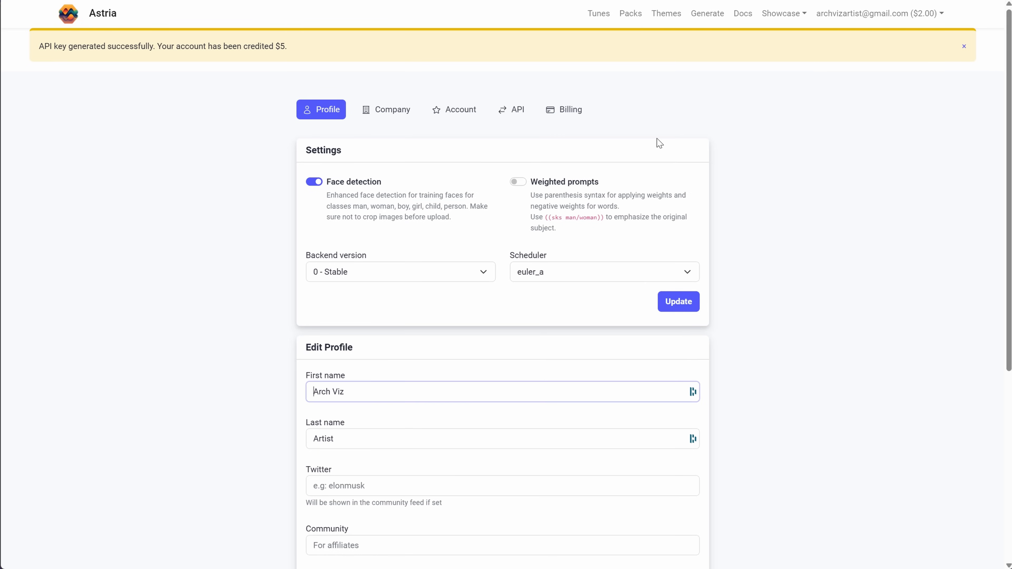
mouse_move(881, 14)
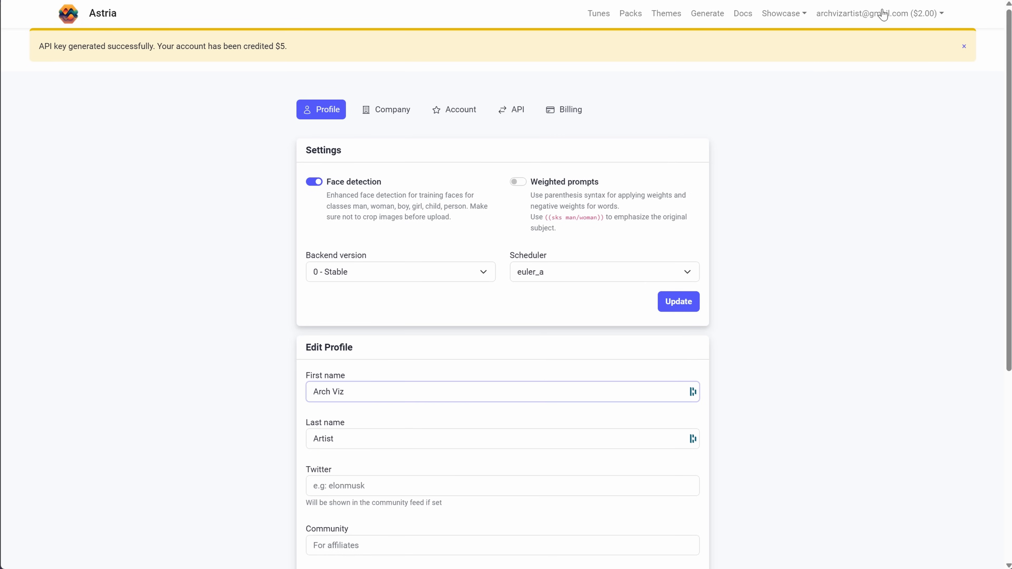
mouse_move(908, 16)
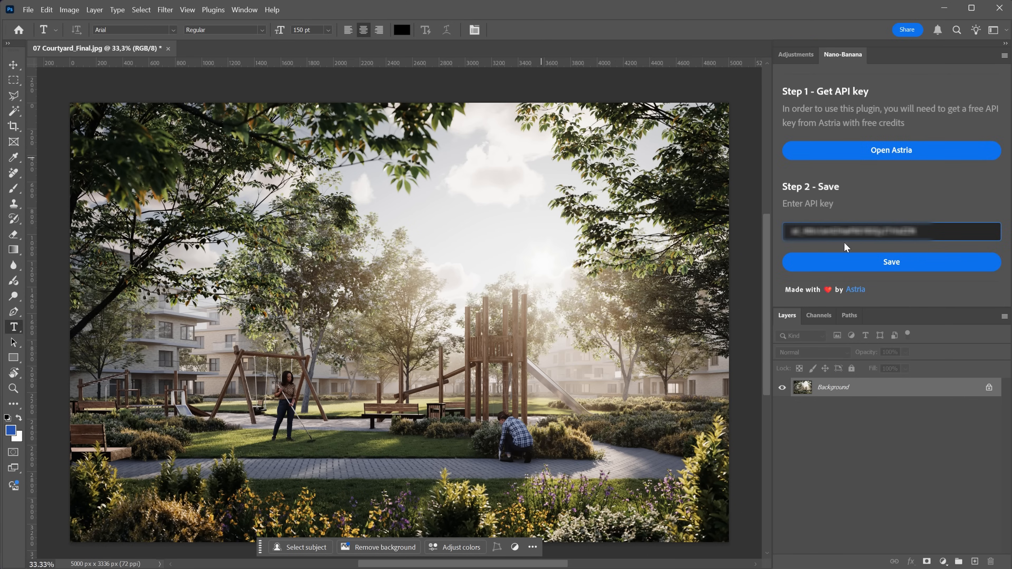
- Save the pasted Astria API key in the Nano-Banana panel
left_click(891, 262)
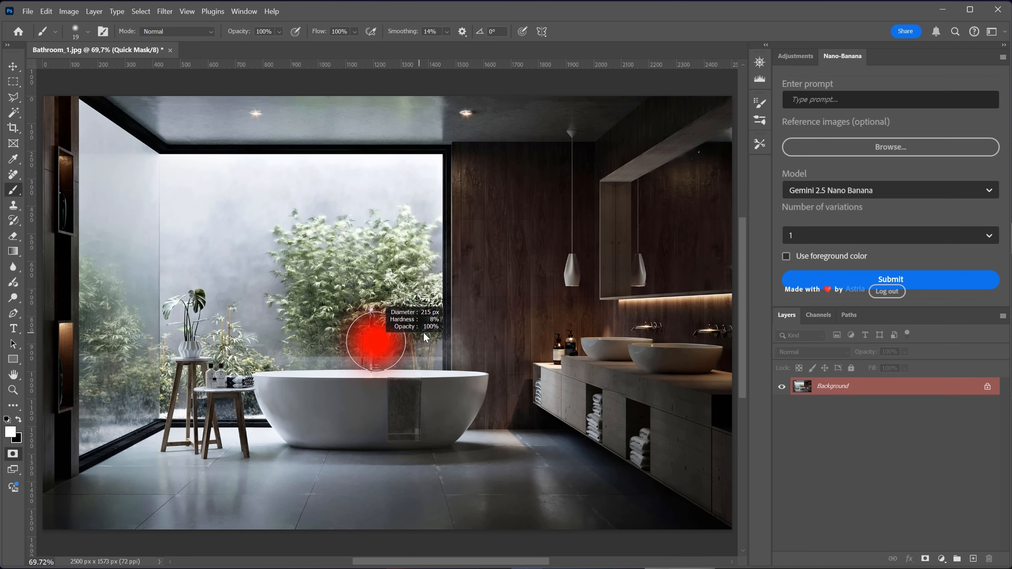
- Mask the area in and above the bathtub in Quick Mask and turn it into a selection
left_click_drag(374, 342, 425, 348)
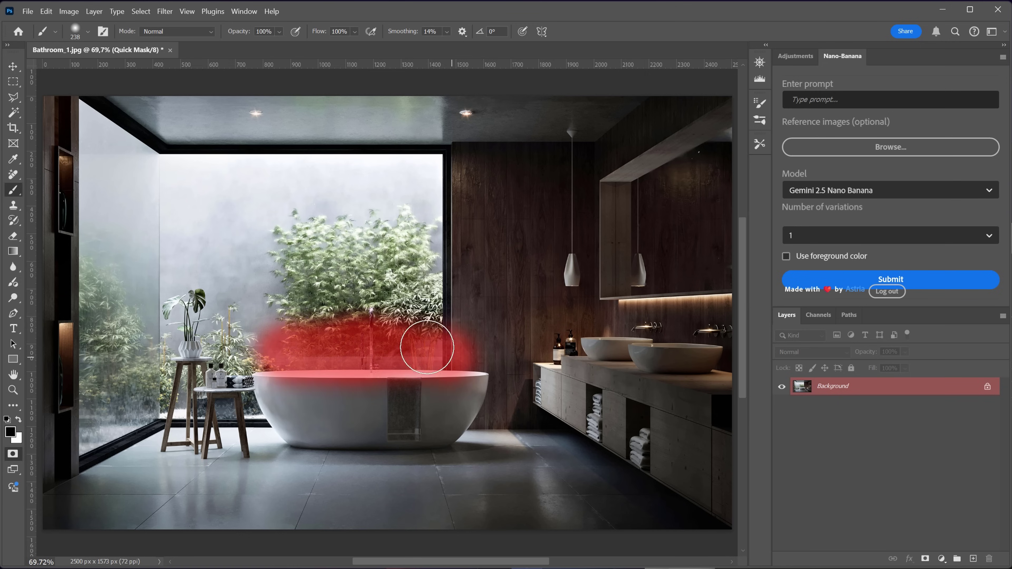
key("q")
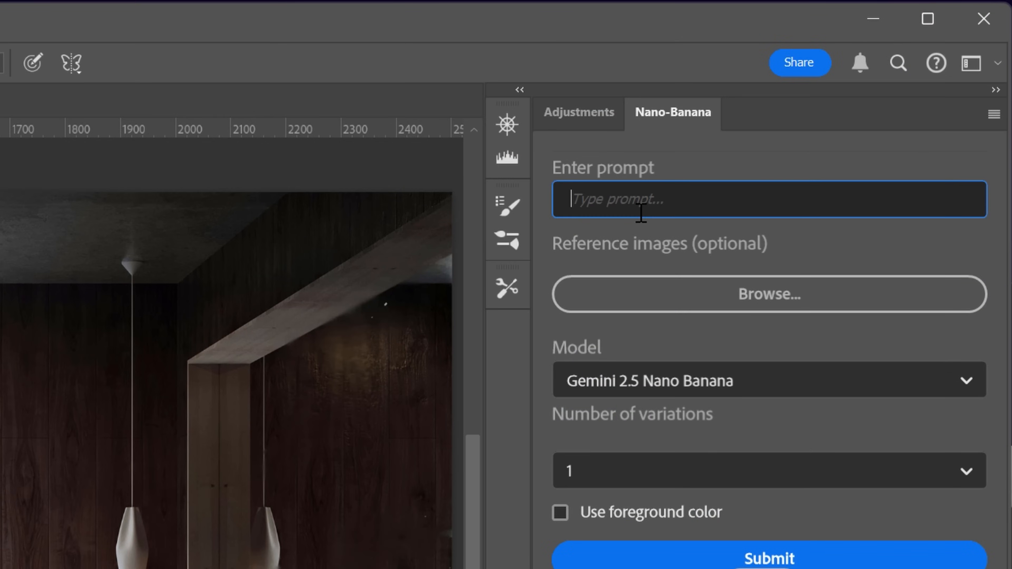
- Submit the prompt 'lady taking bath' in Nano-Banana with 3 variations
type("lady taki")
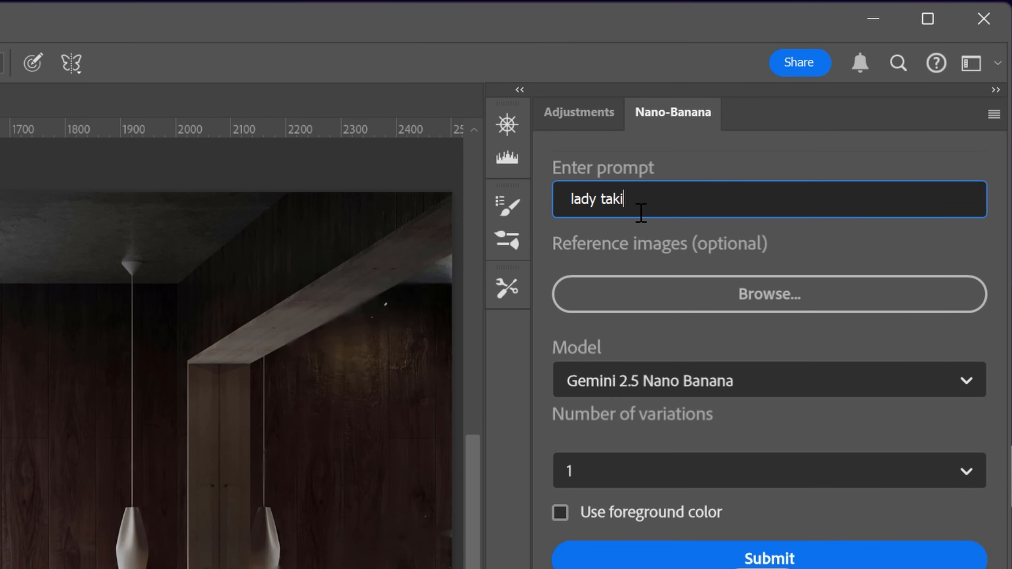
type("ng bath")
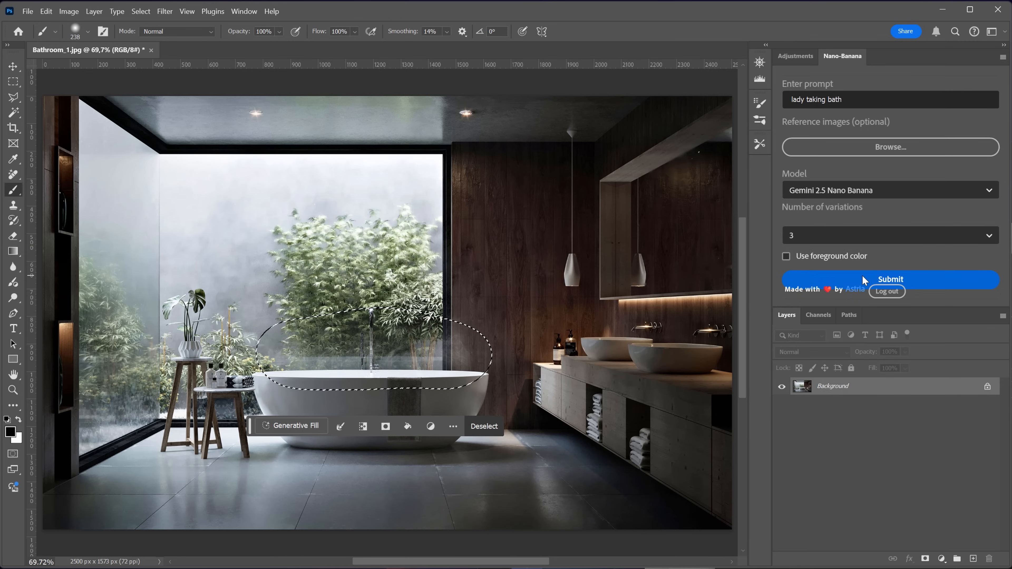
left_click(890, 279)
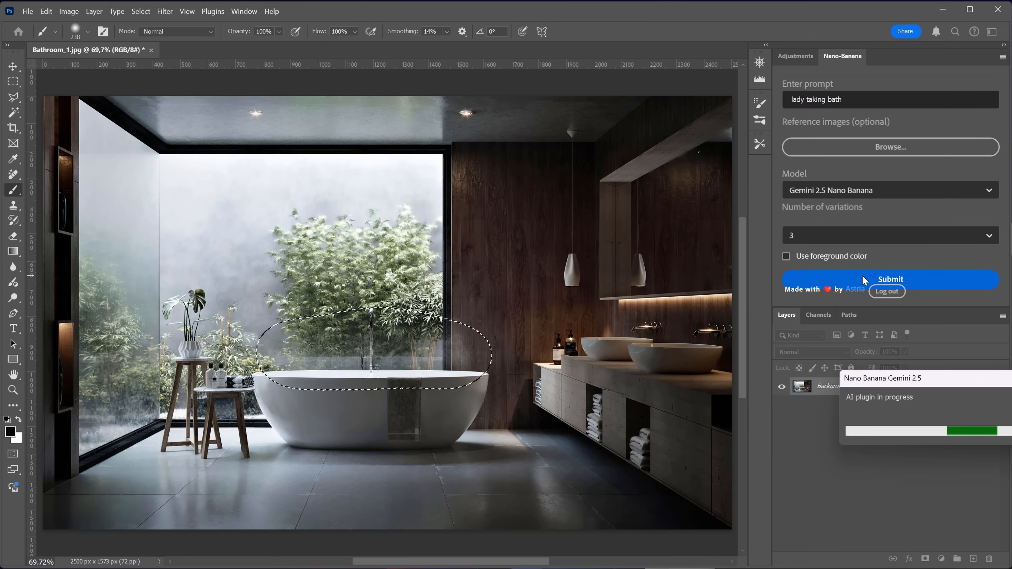
left_click(890, 279)
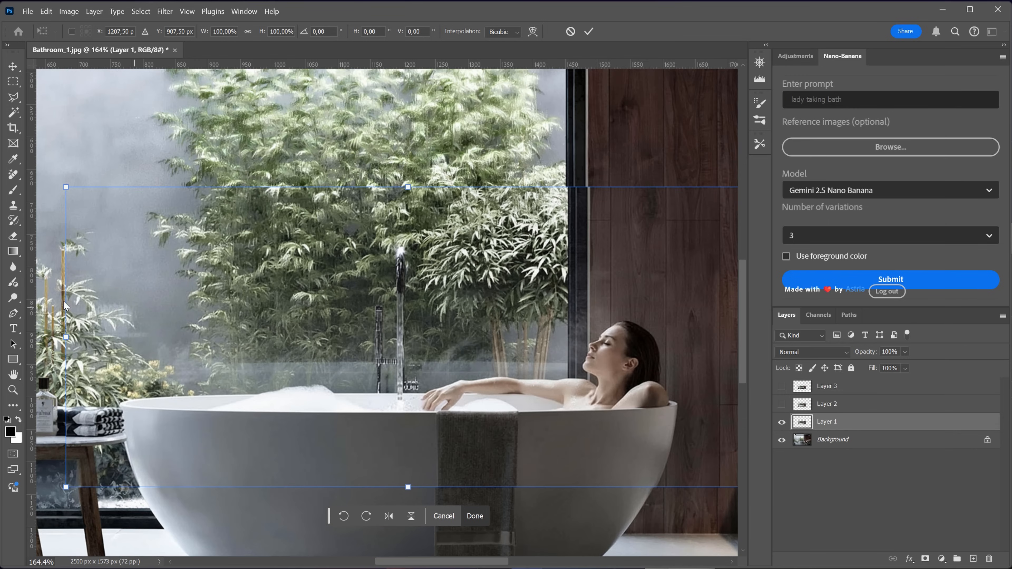
- Free-transform the generated woman layer to match the tub width and commit it
left_click_drag(65, 337, 62, 337)
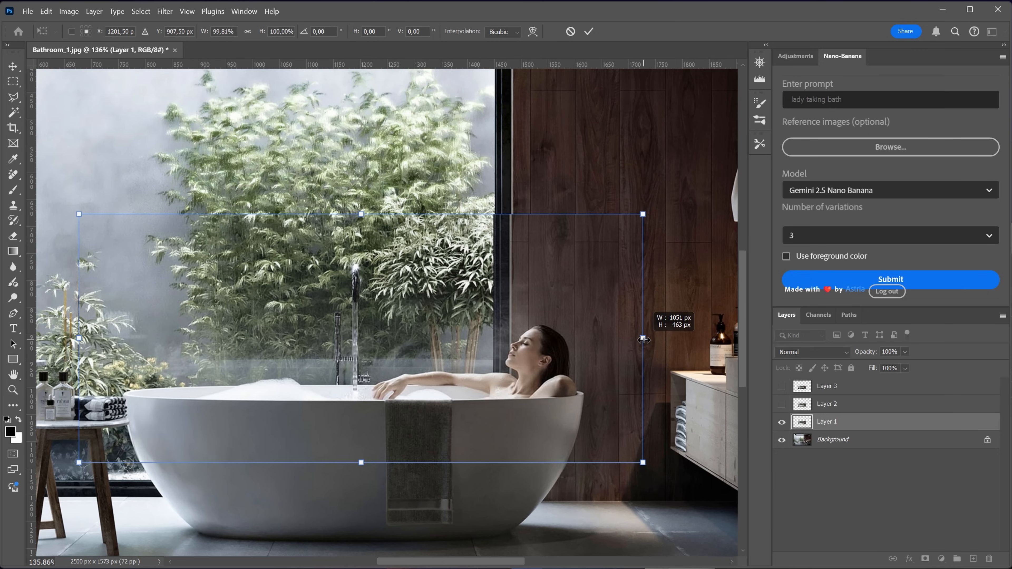
left_click(11, 191)
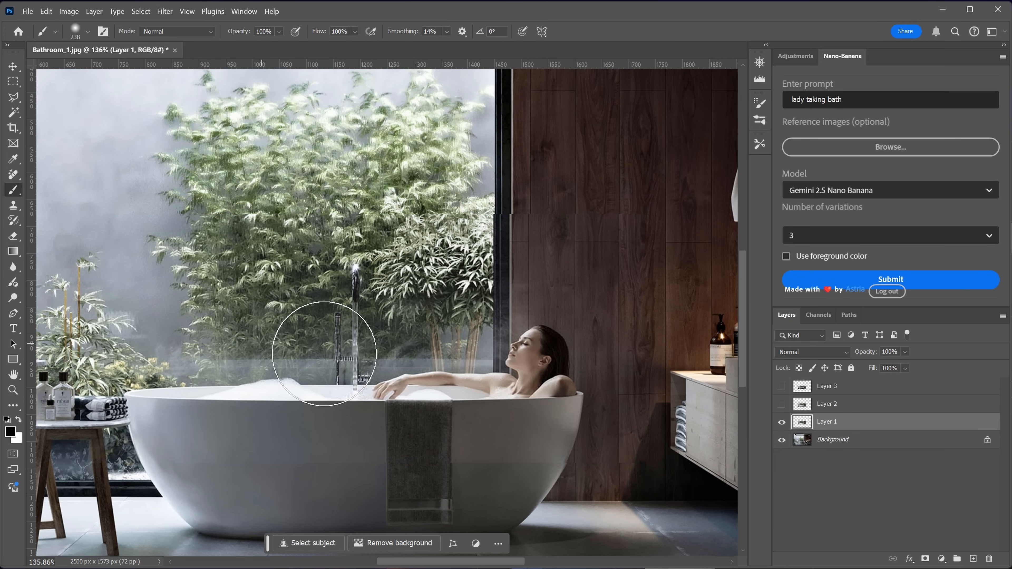
left_click(781, 404)
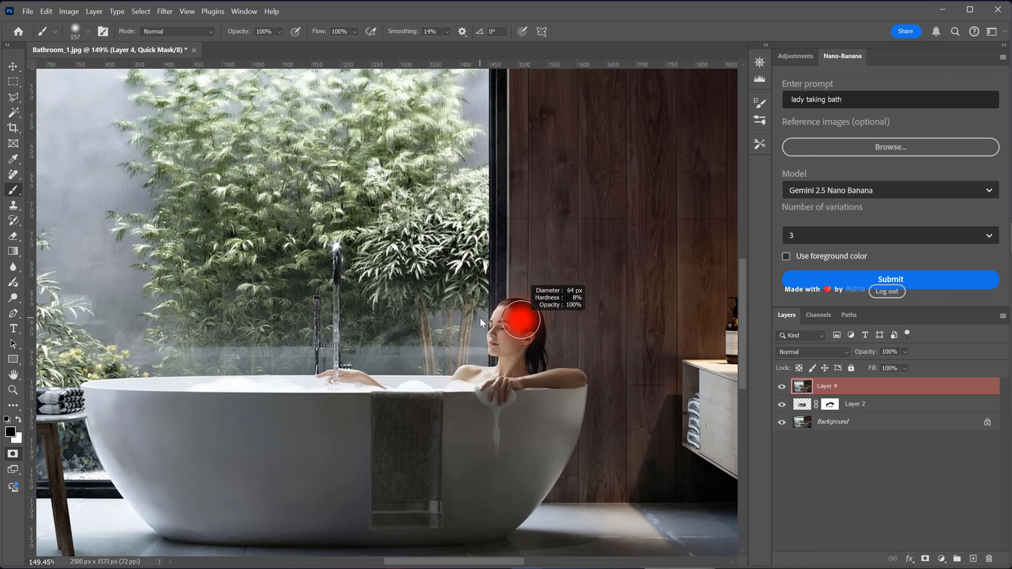
- Mask the woman's hair, submit 'make the hair blond' with 1 variation, and toggle the new layer
left_click_drag(520, 316, 538, 359)
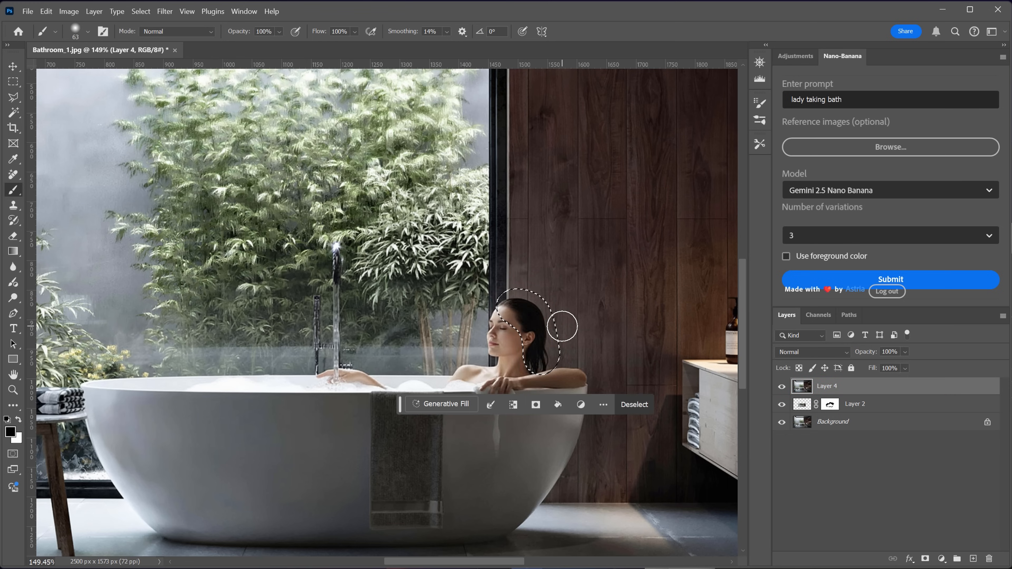
type("make the hair blond")
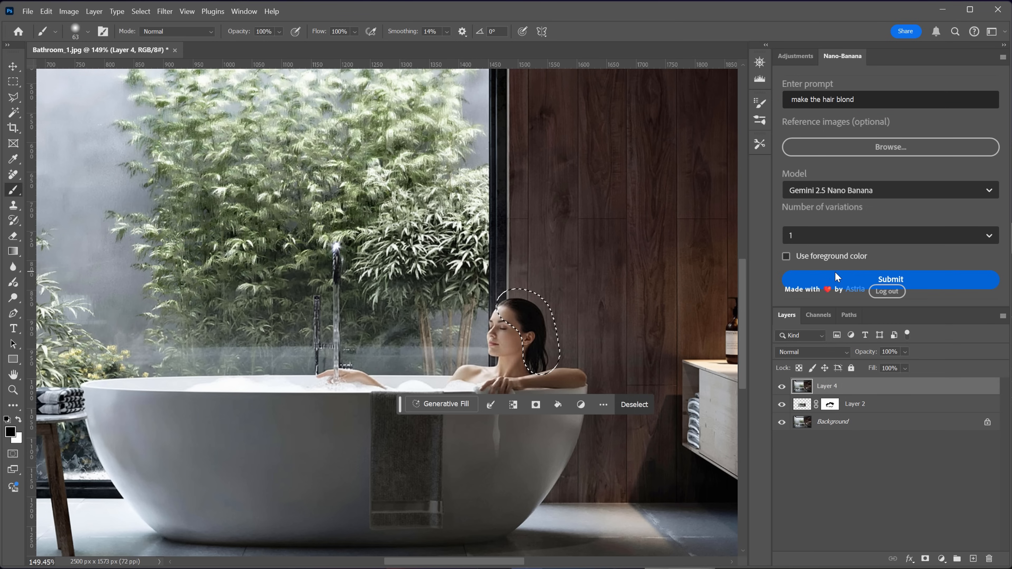
left_click(890, 279)
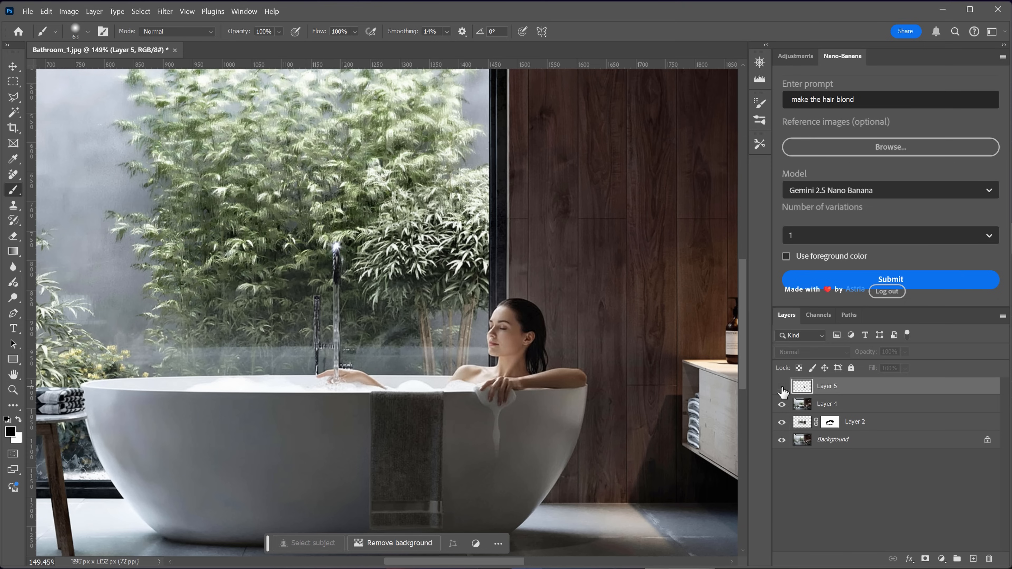
left_click(781, 386)
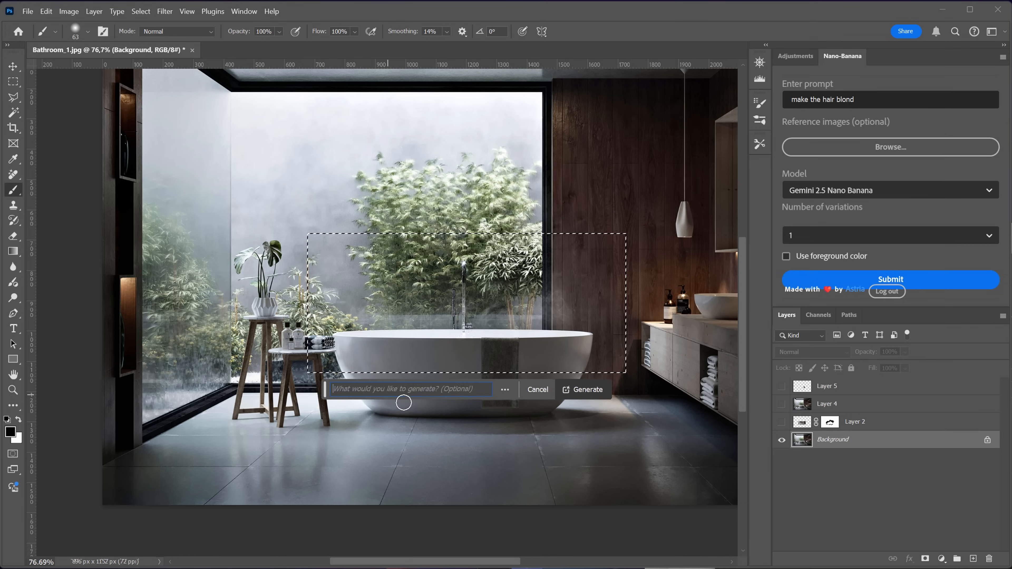
- Run Generative Fill on the tub selection with the prompt 'lady taking bath'
type("lady taking bath")
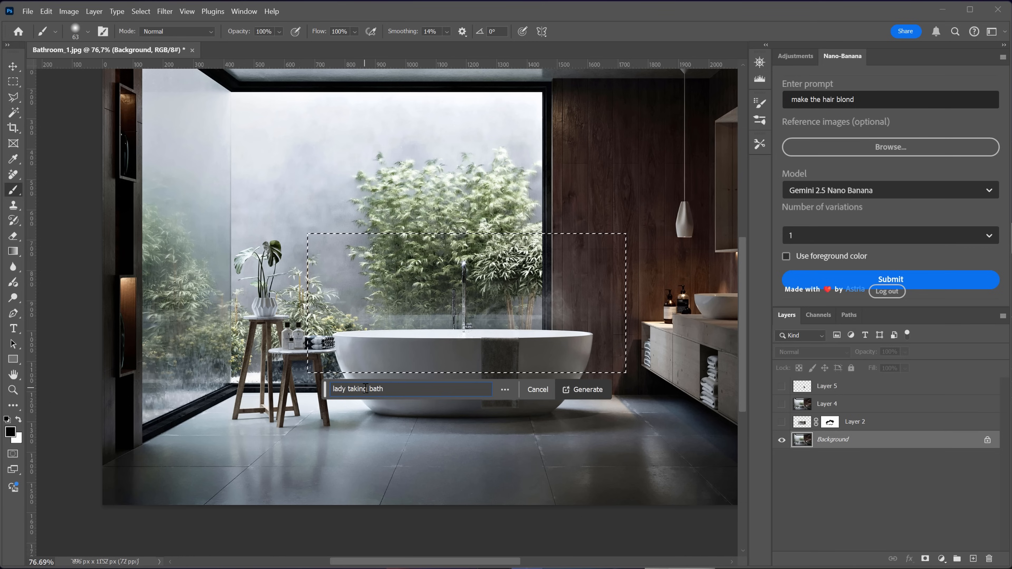
left_click(582, 389)
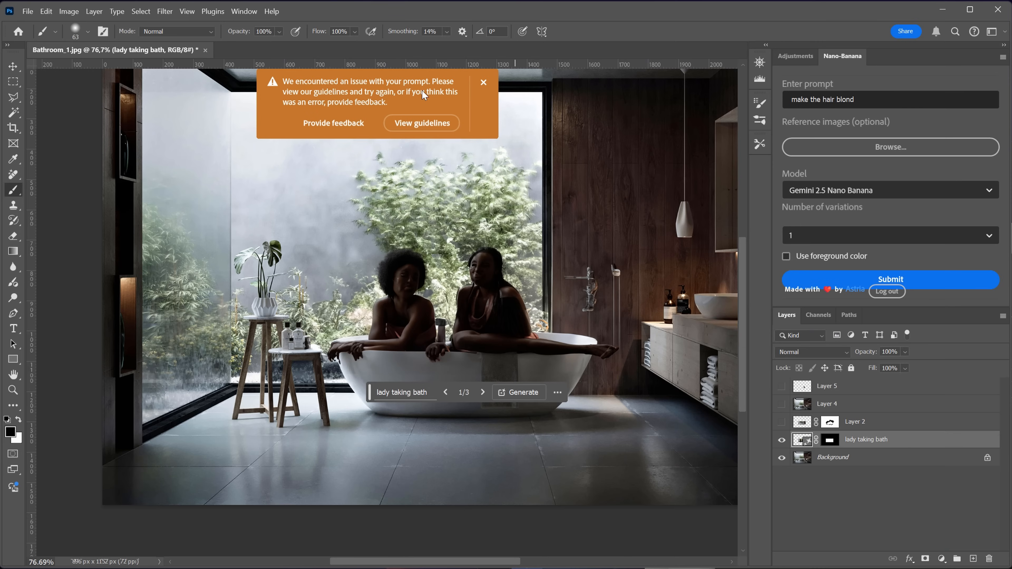
left_click(483, 82)
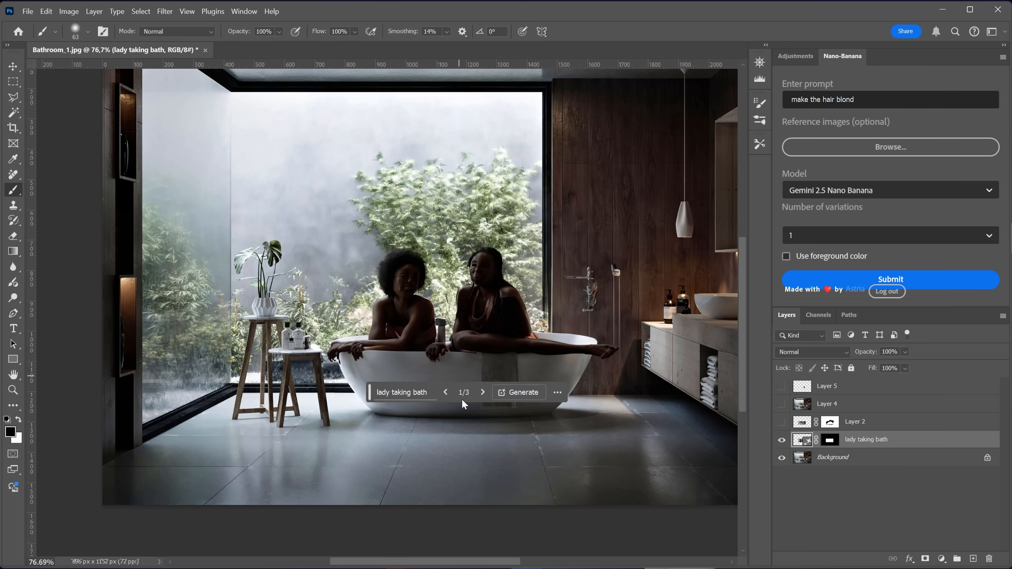
- Browse the three generated variations back to the first, then restore the original woman layer
left_click(482, 392)
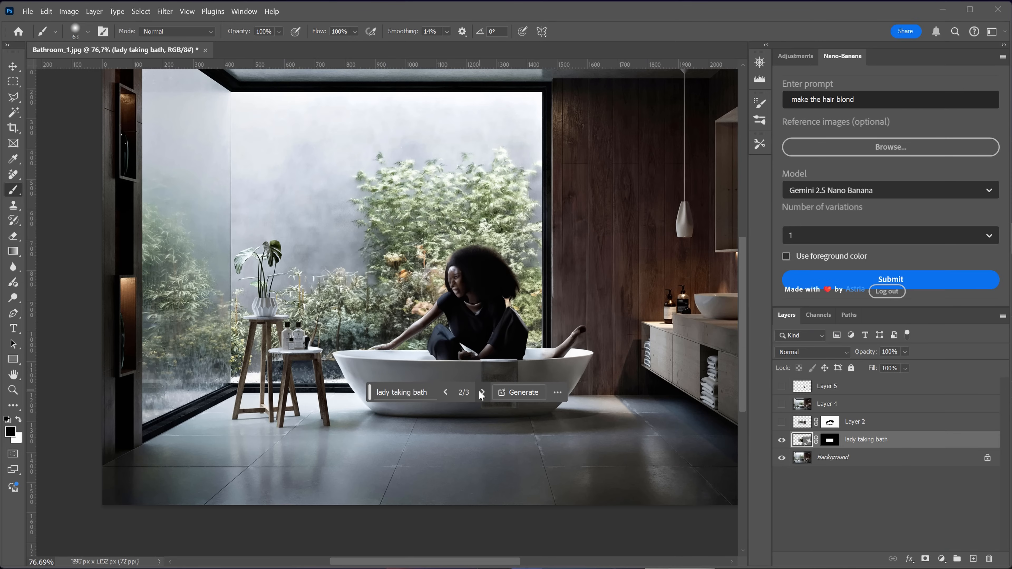
left_click(478, 392)
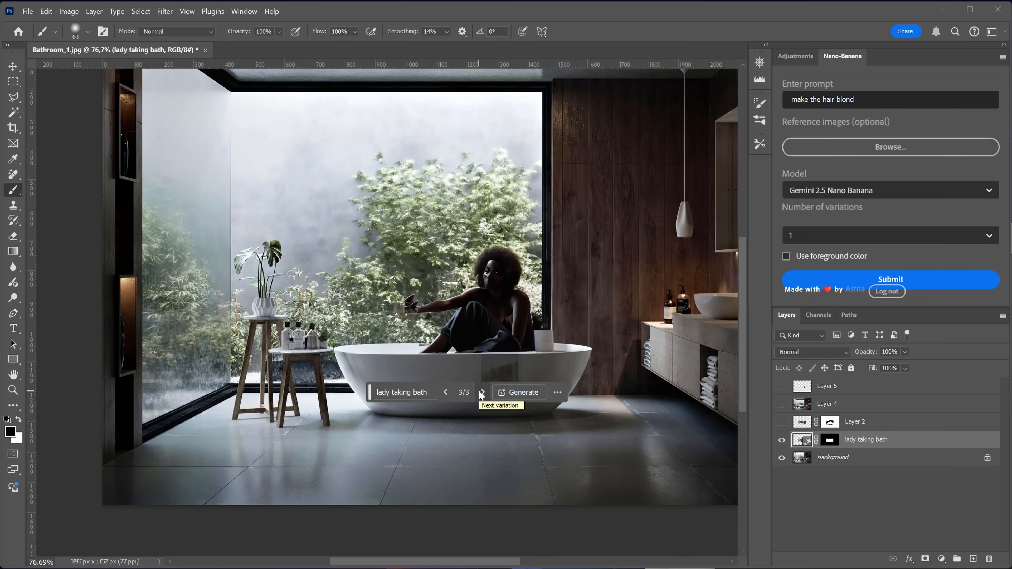
left_click(447, 392)
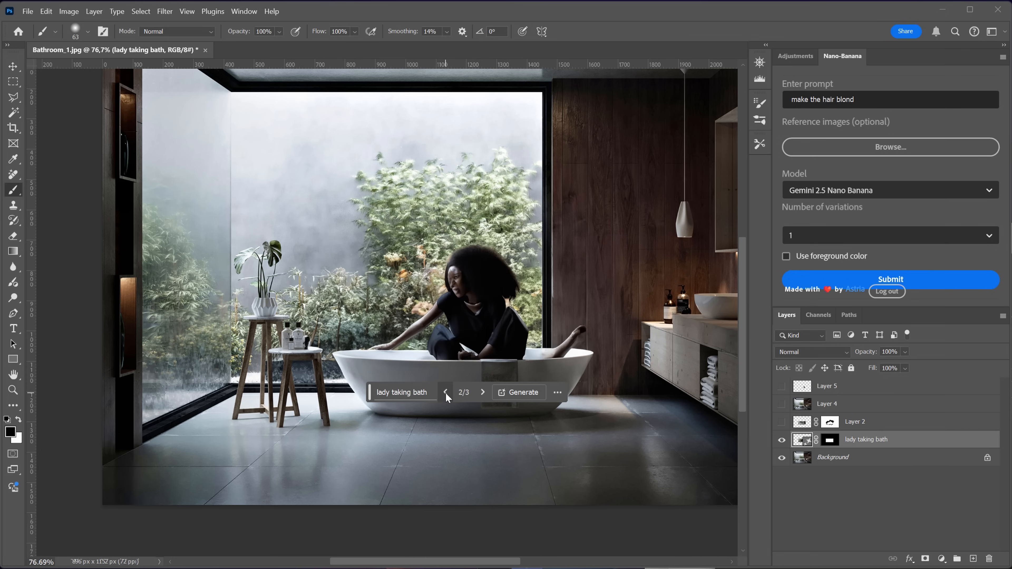
left_click(446, 392)
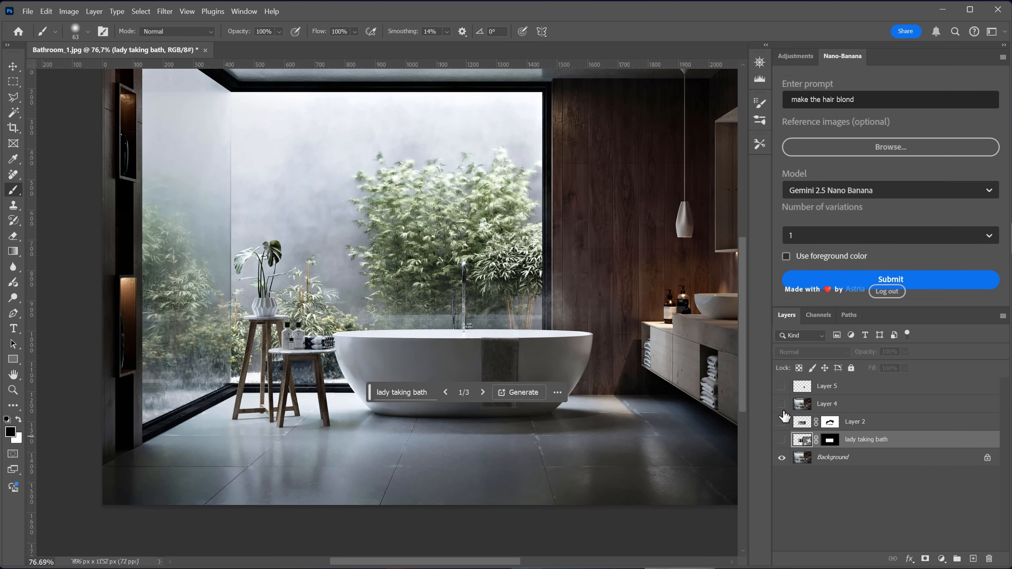
left_click(781, 403)
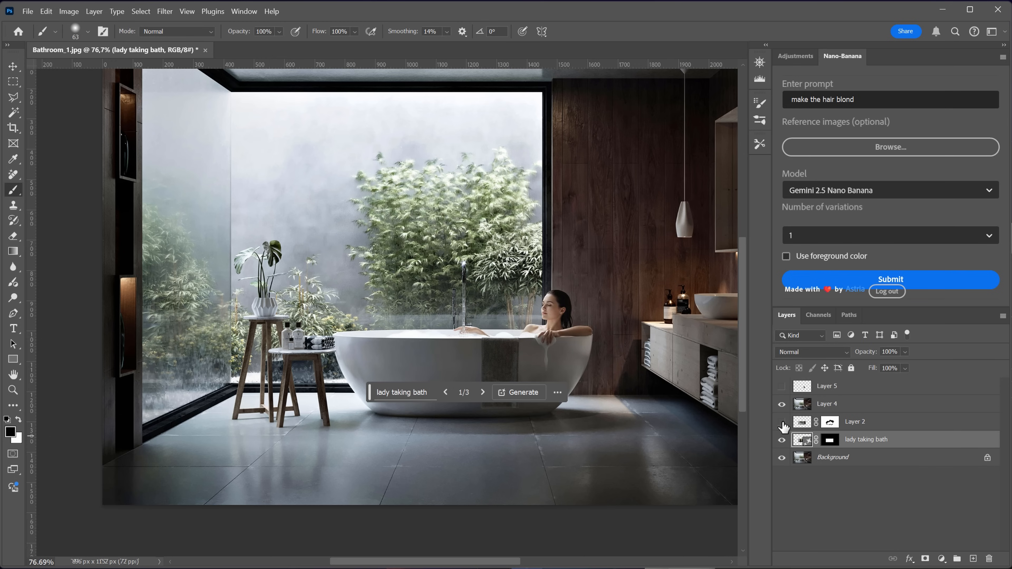
left_click(780, 403)
type("add a cat")
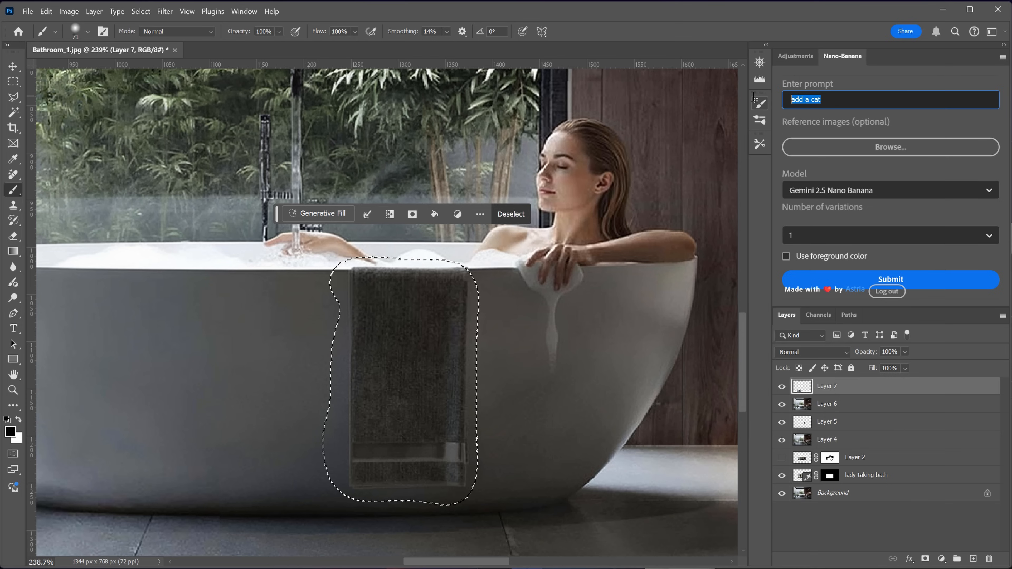
- Enter 'change the towel color', set the foreground colour to green and enable Use foreground color
type("change the towel color")
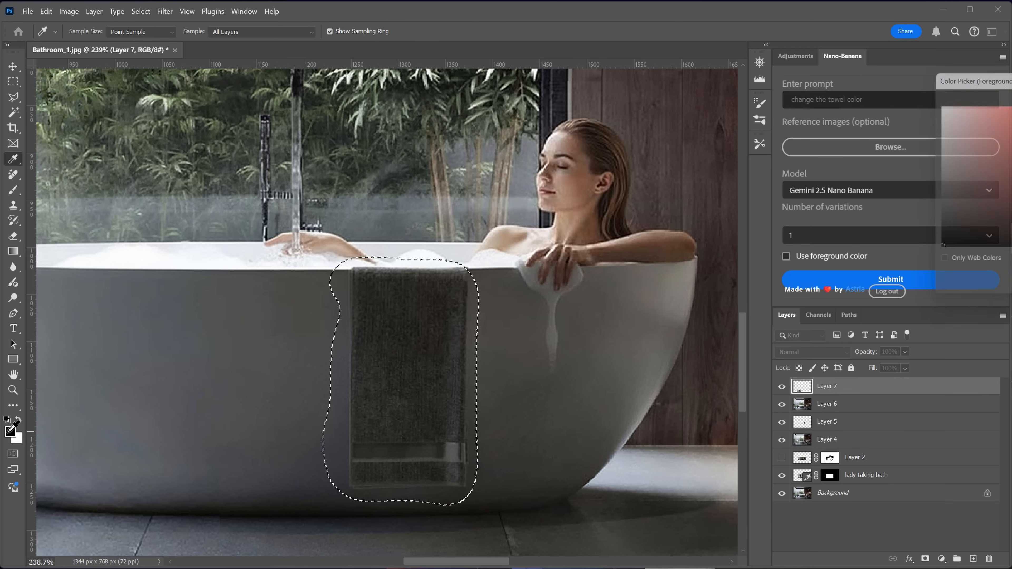
left_click(9, 434)
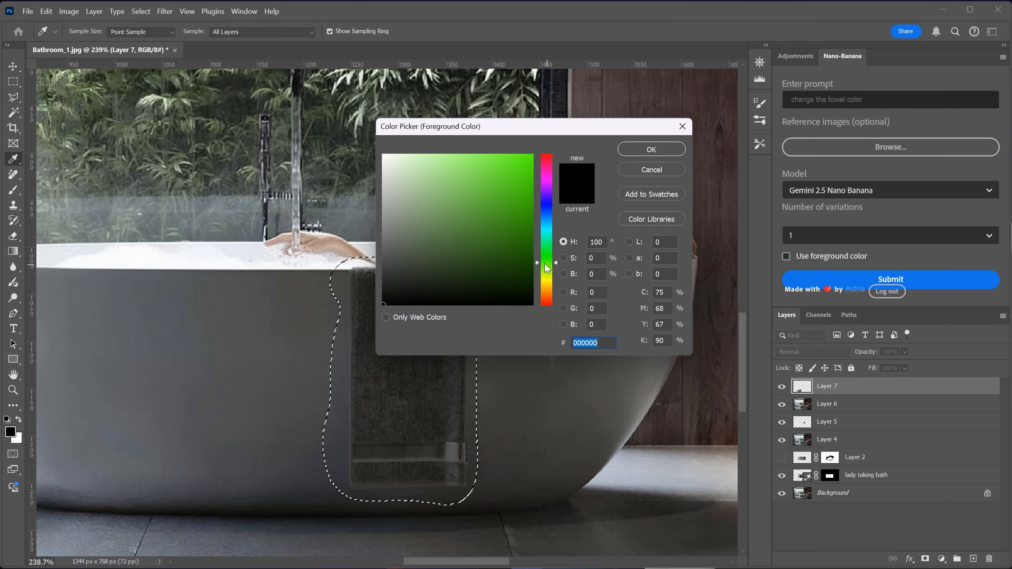
left_click(479, 221)
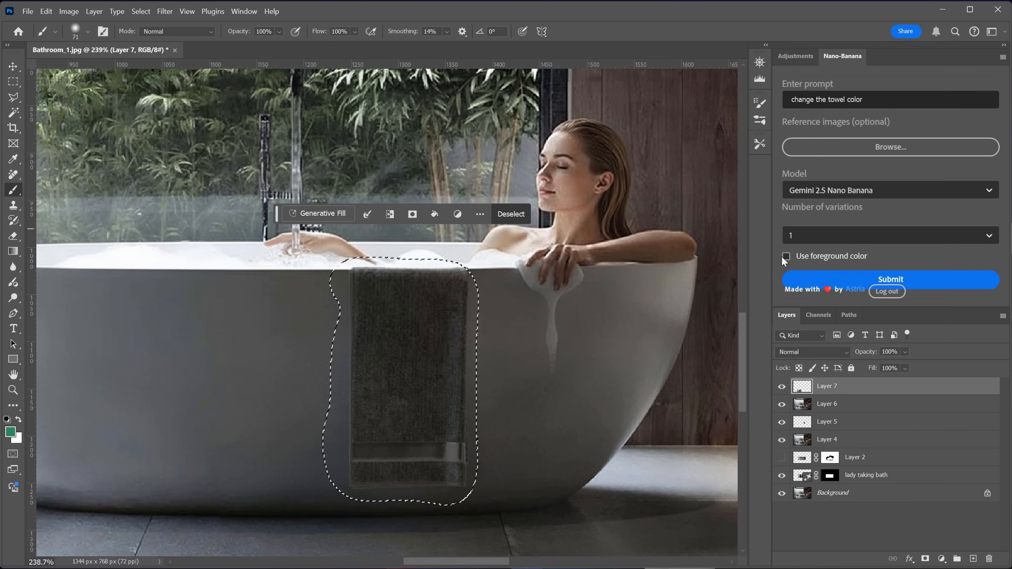
left_click(786, 256)
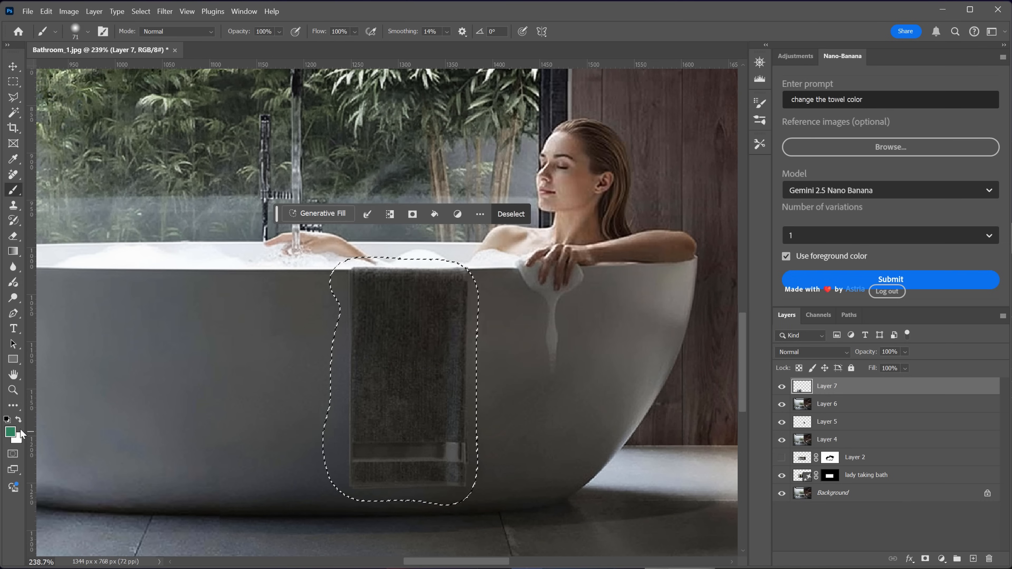
- Submit the towel recolour and show the generated green-towel Layer 8
left_click(890, 279)
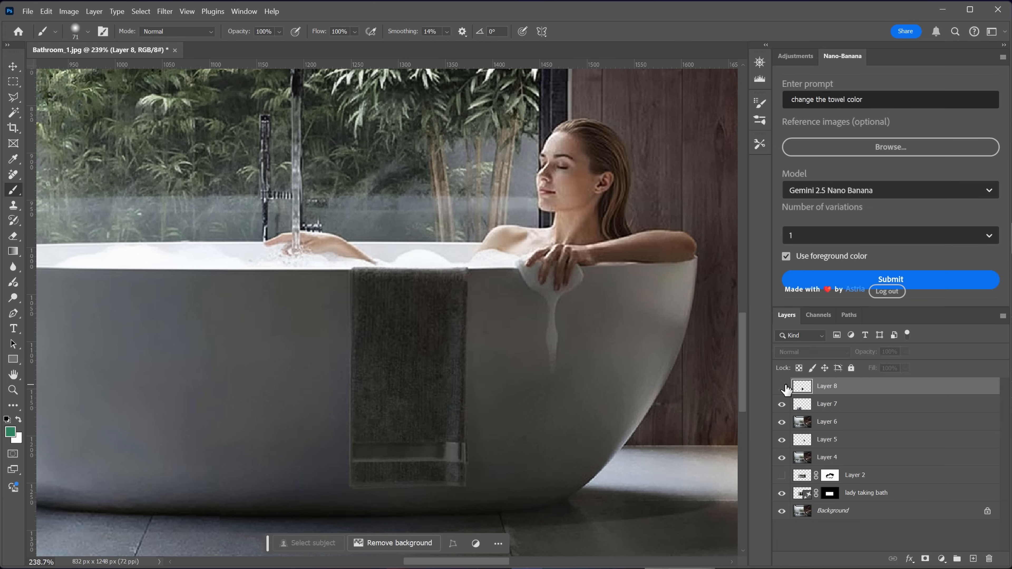
left_click(781, 386)
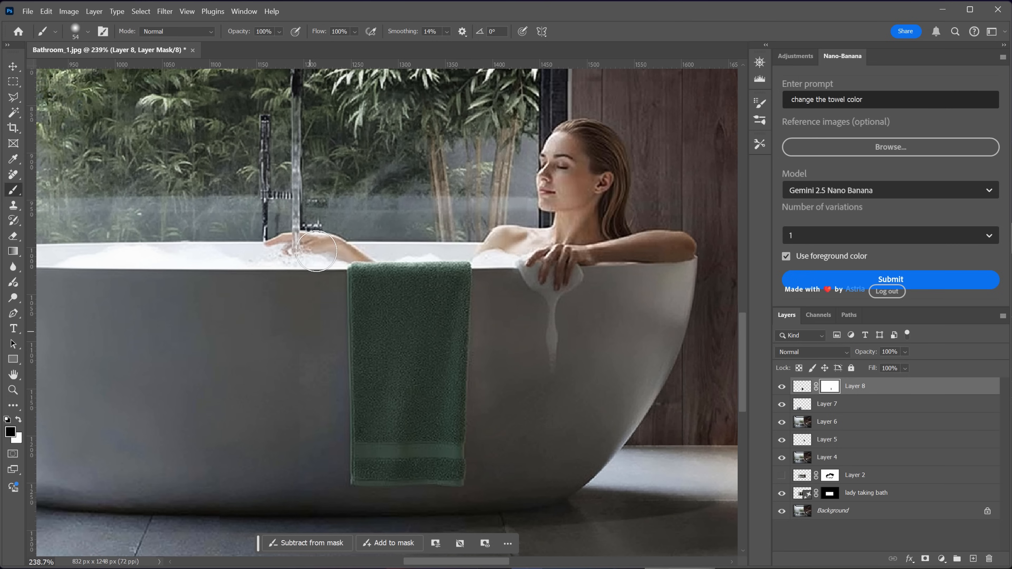
mouse_move(513, 341)
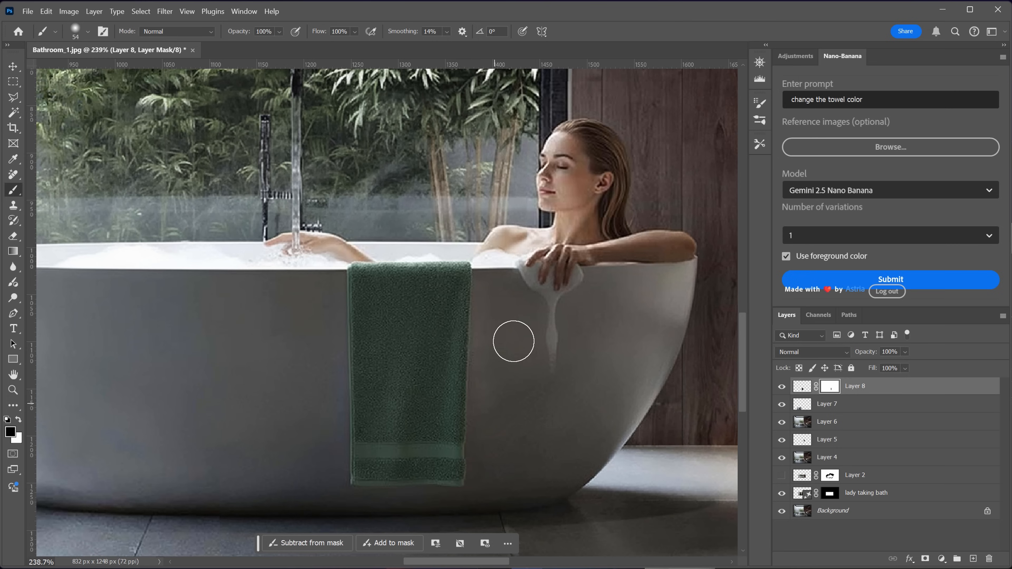